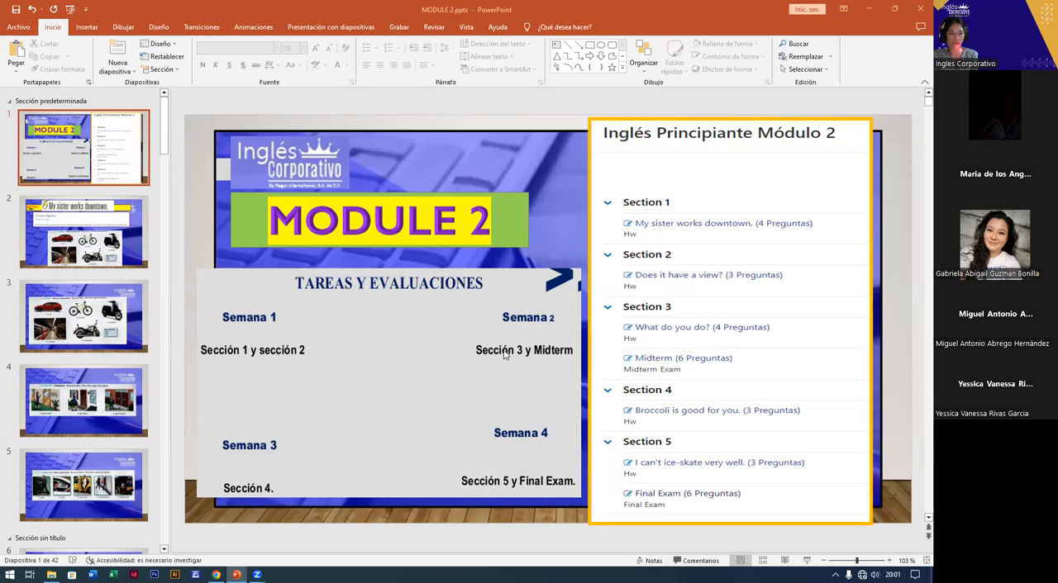
mouse_move(502, 496)
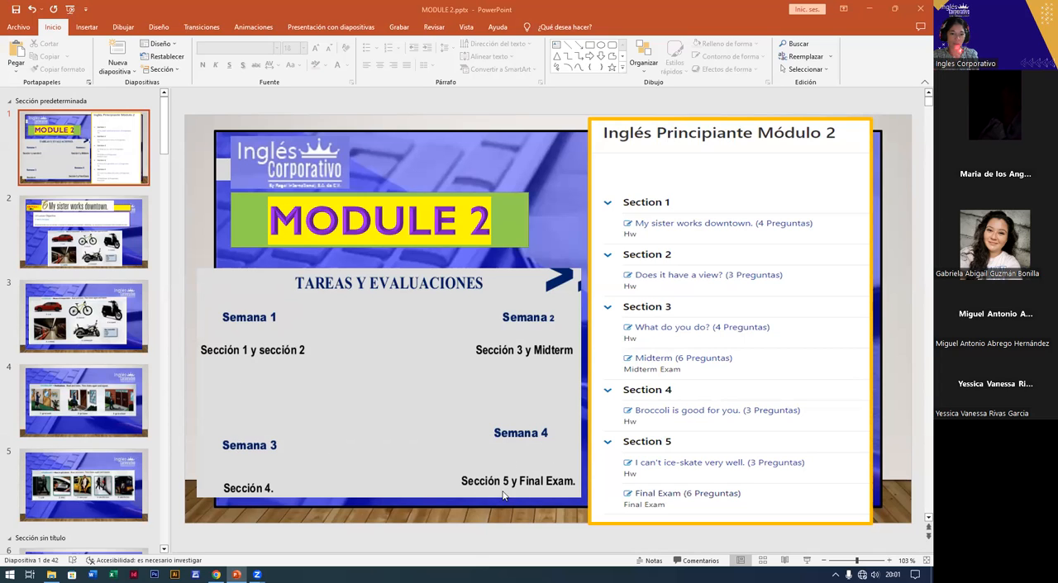